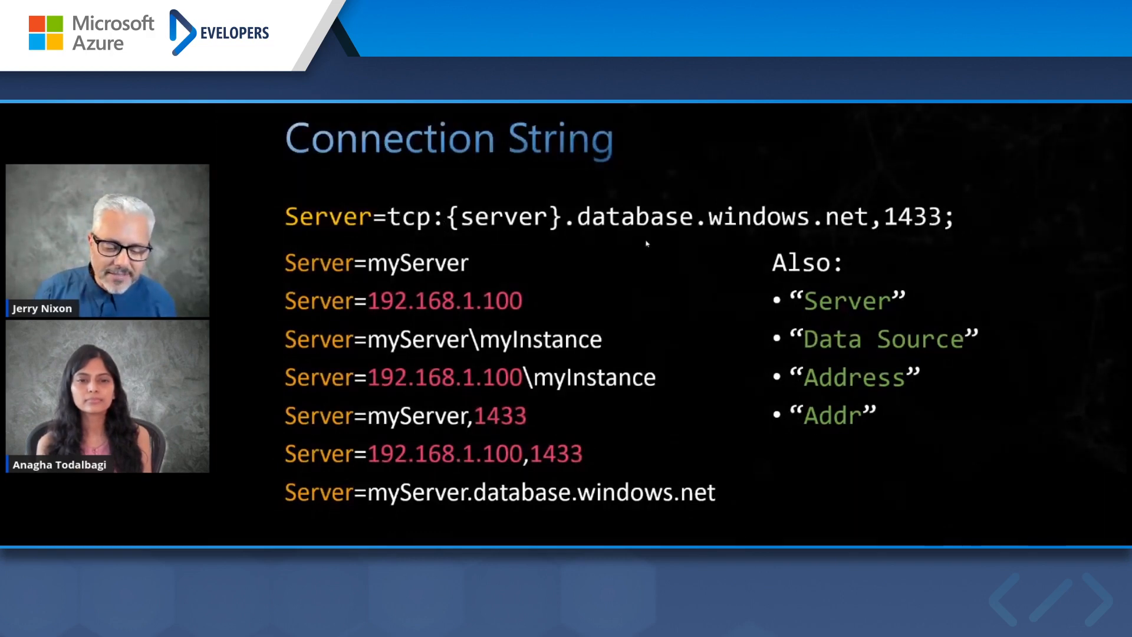
mouse_move(865, 239)
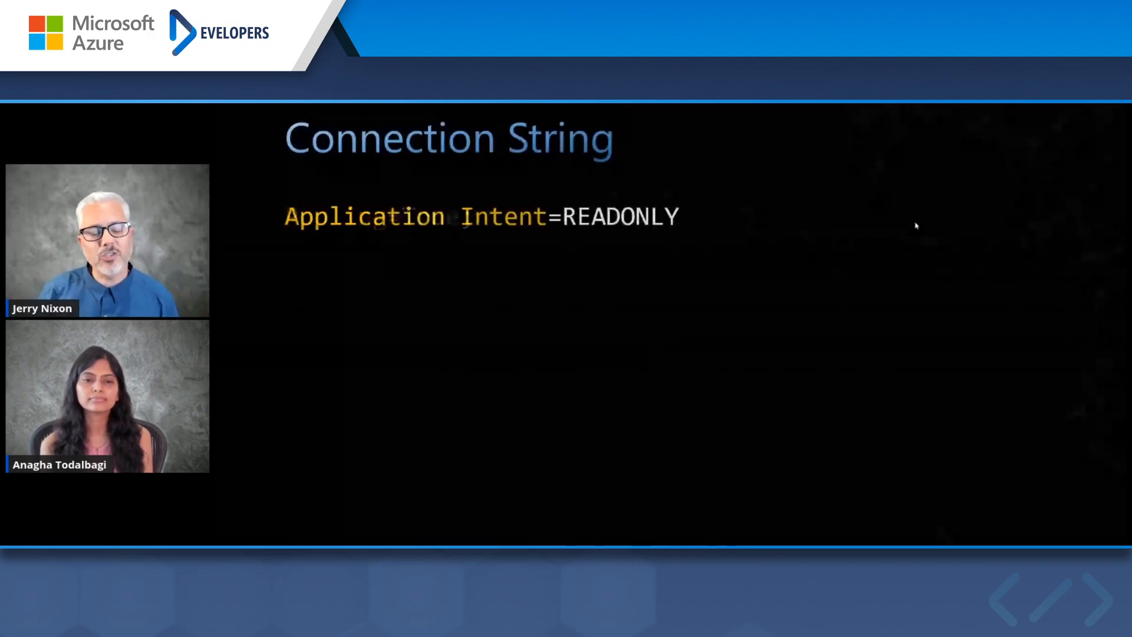
mouse_move(904, 184)
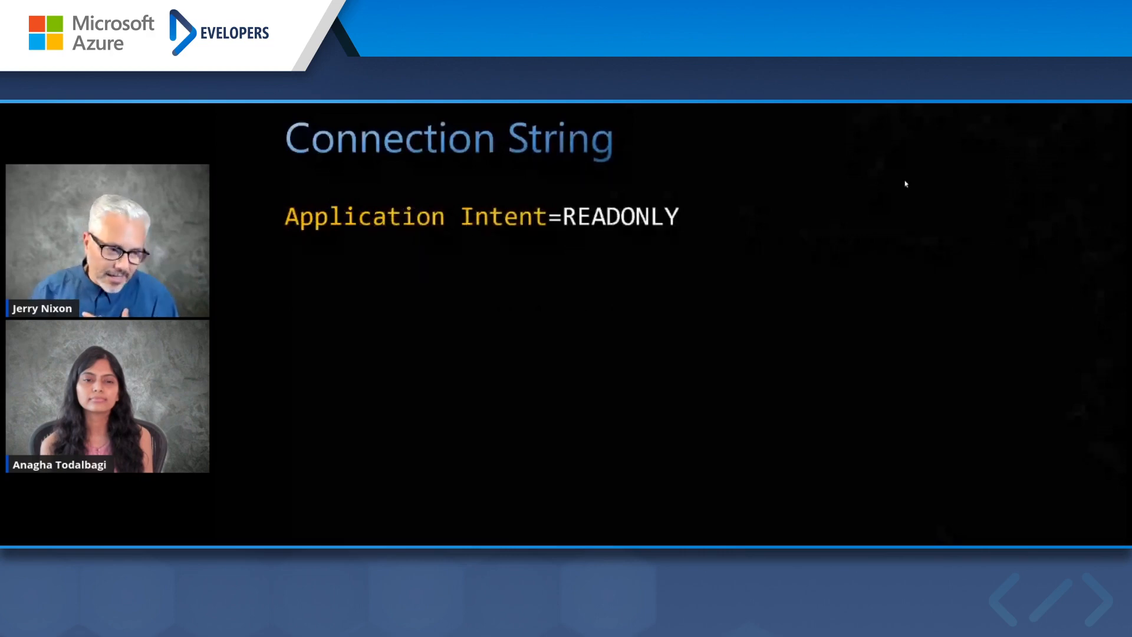